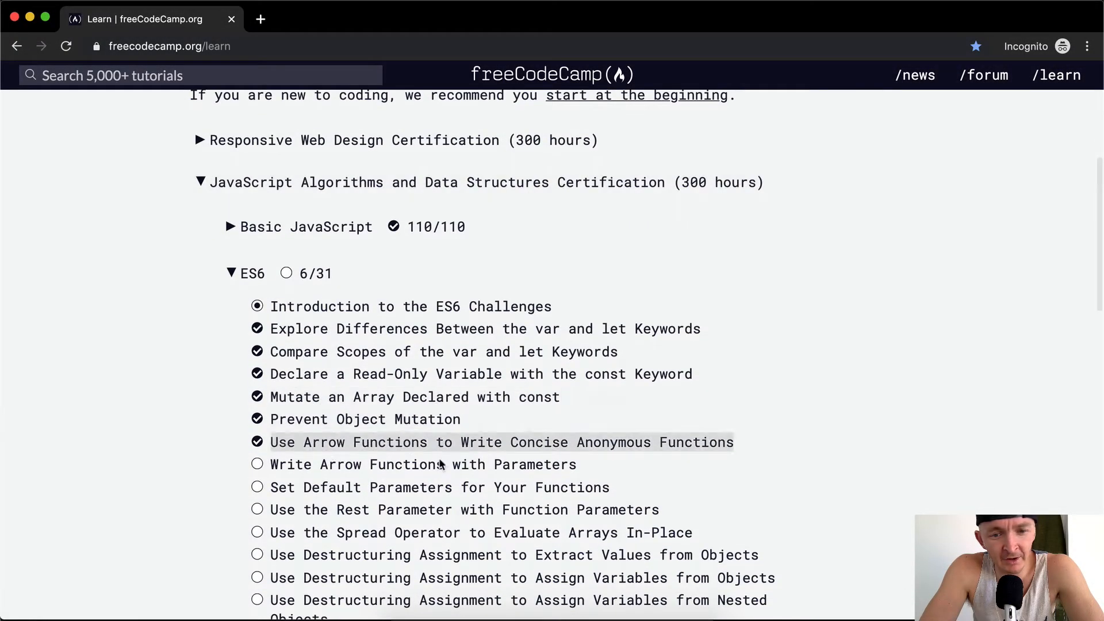
# - Open the Write Arrow Functions with Parameters challenge and read through its code examples
pyautogui.click(422, 464)
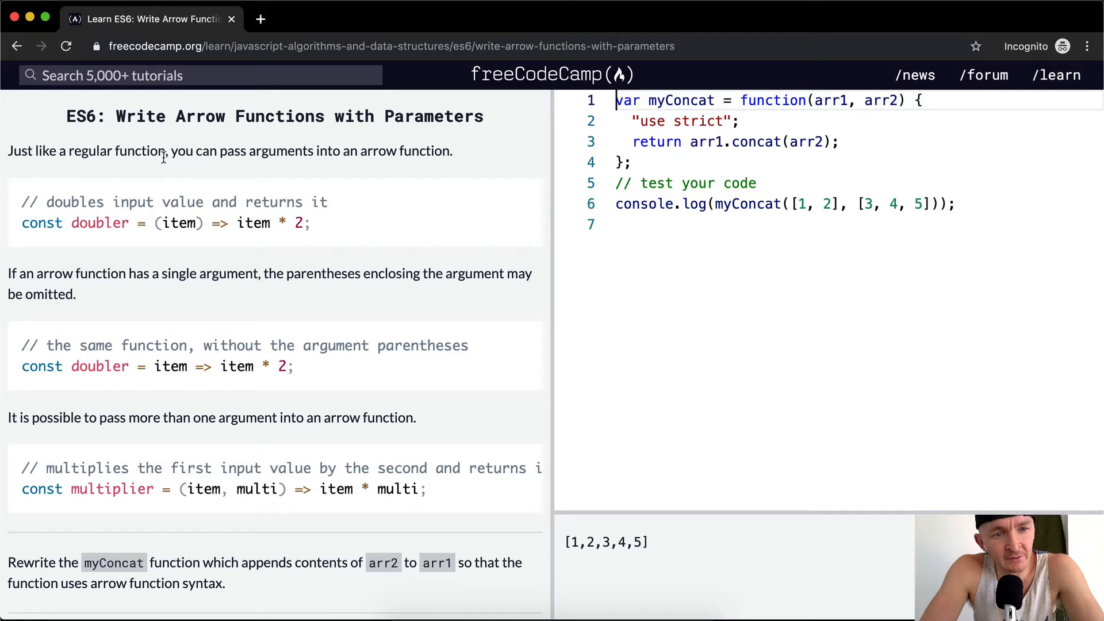
pyautogui.moveTo(413, 163)
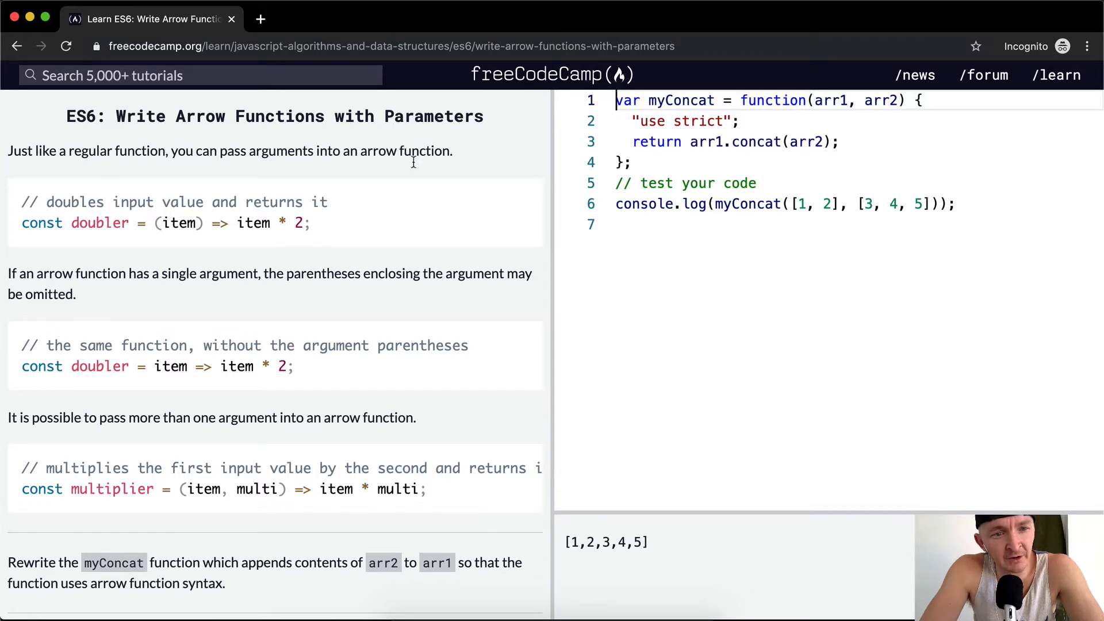
pyautogui.moveTo(60, 228)
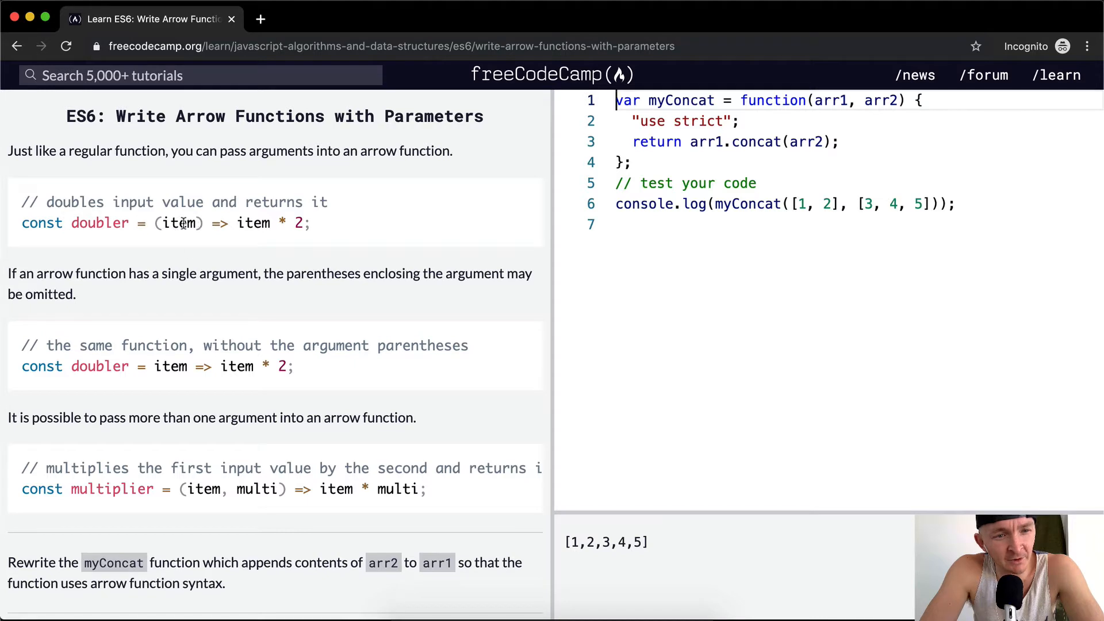
pyautogui.doubleClick(181, 222)
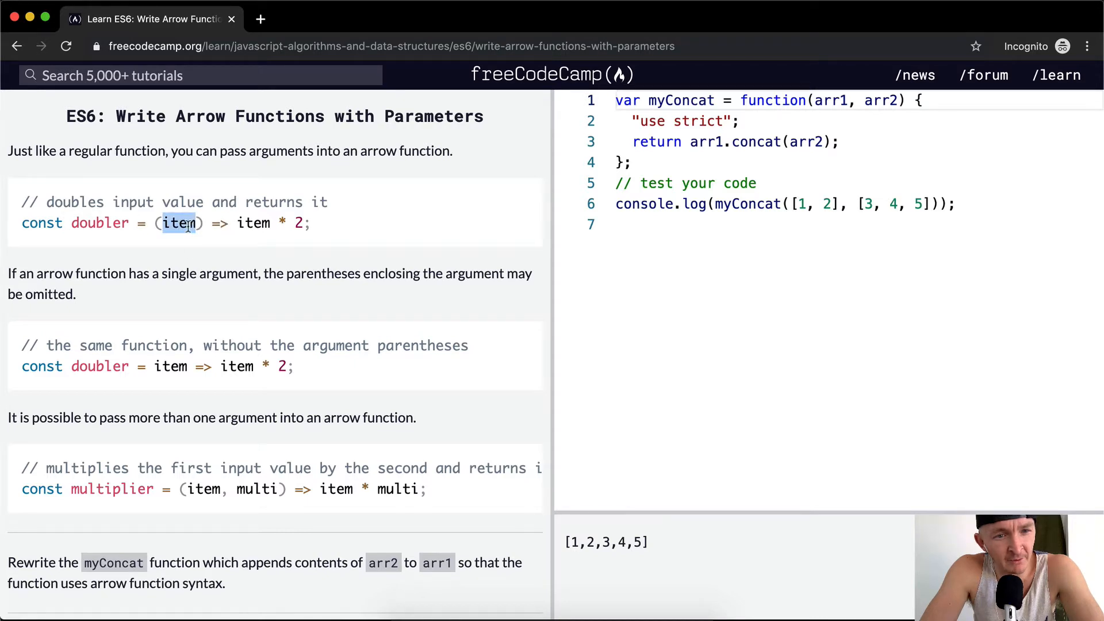
pyautogui.scroll(-3)
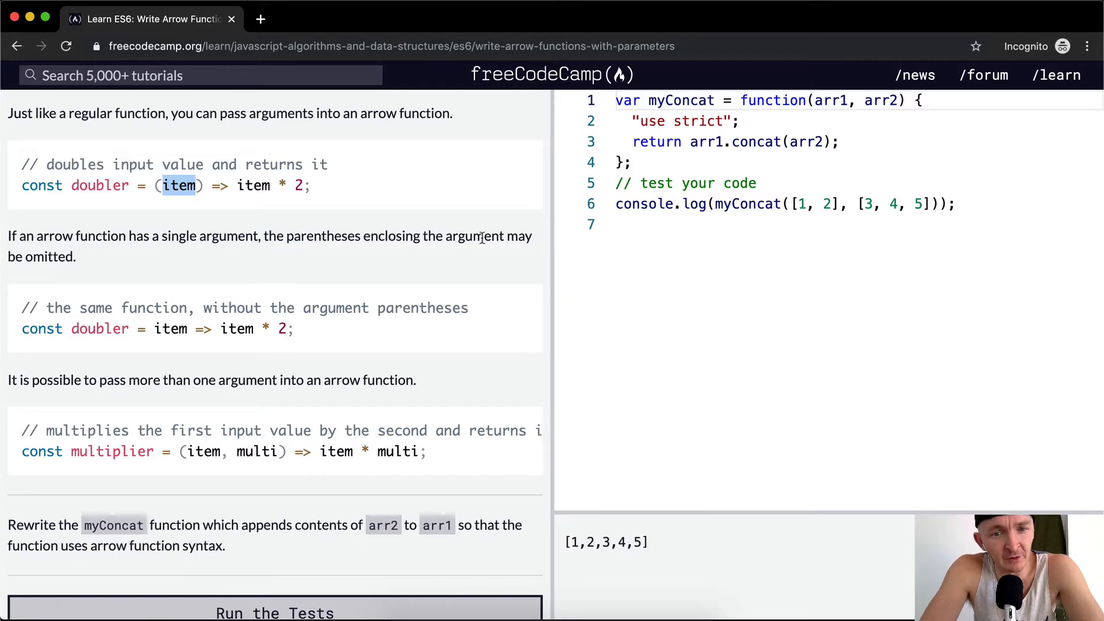
pyautogui.moveTo(183, 166)
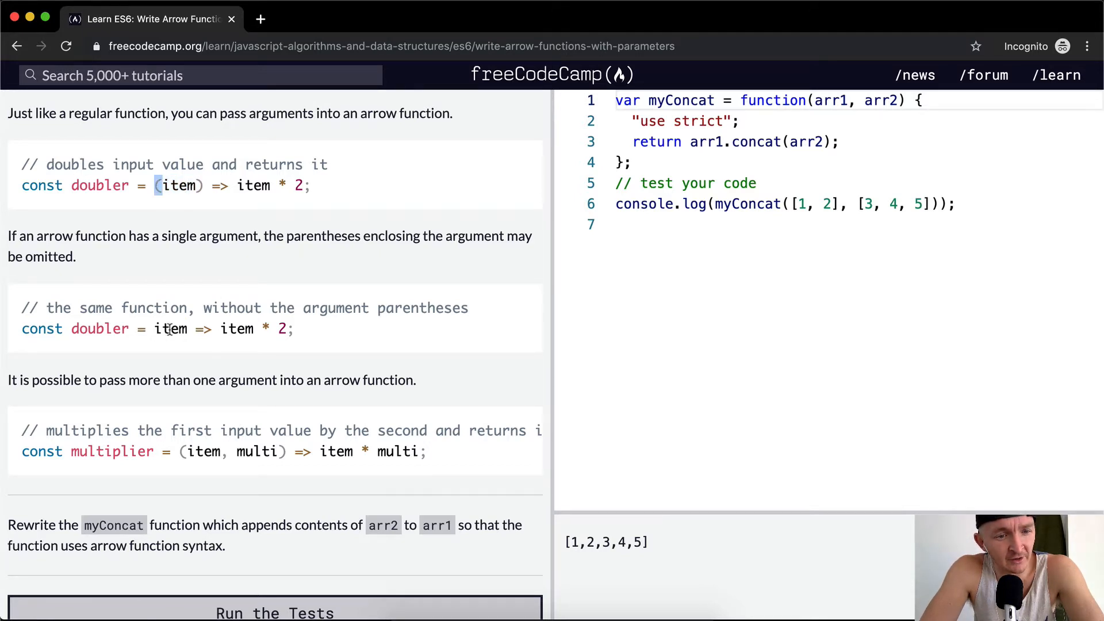
pyautogui.scroll(-3)
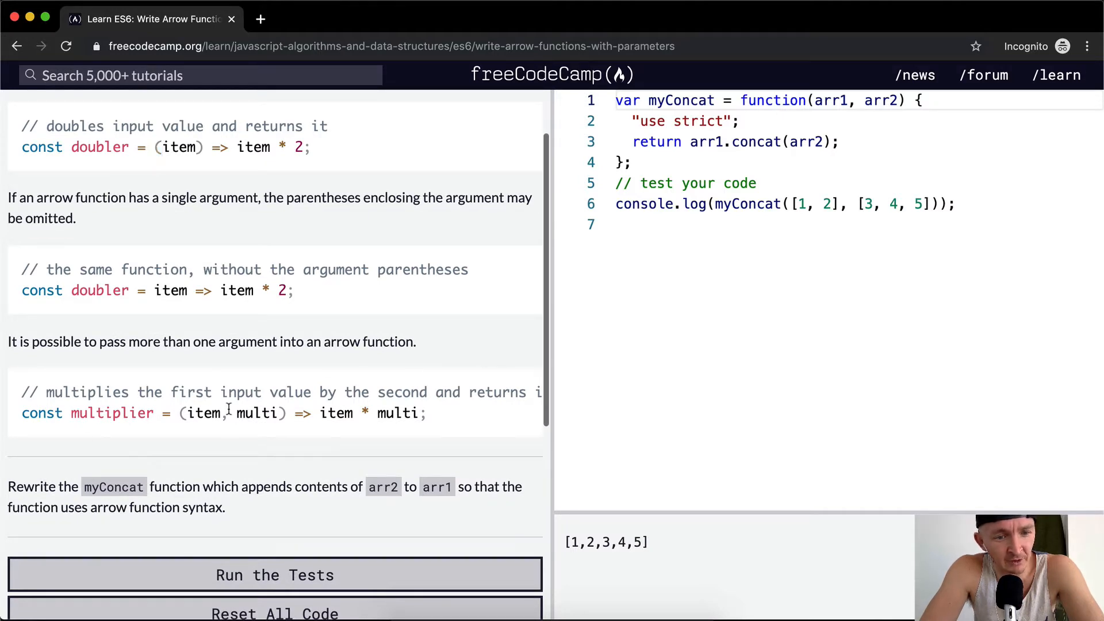
pyautogui.doubleClick(257, 413)
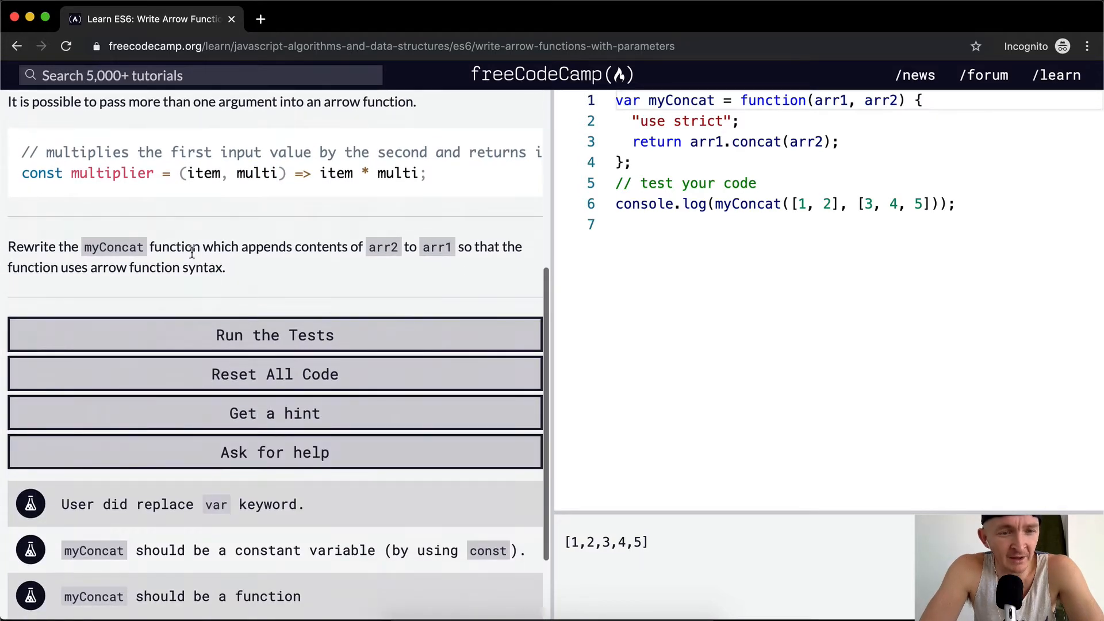
pyautogui.scroll(-3)
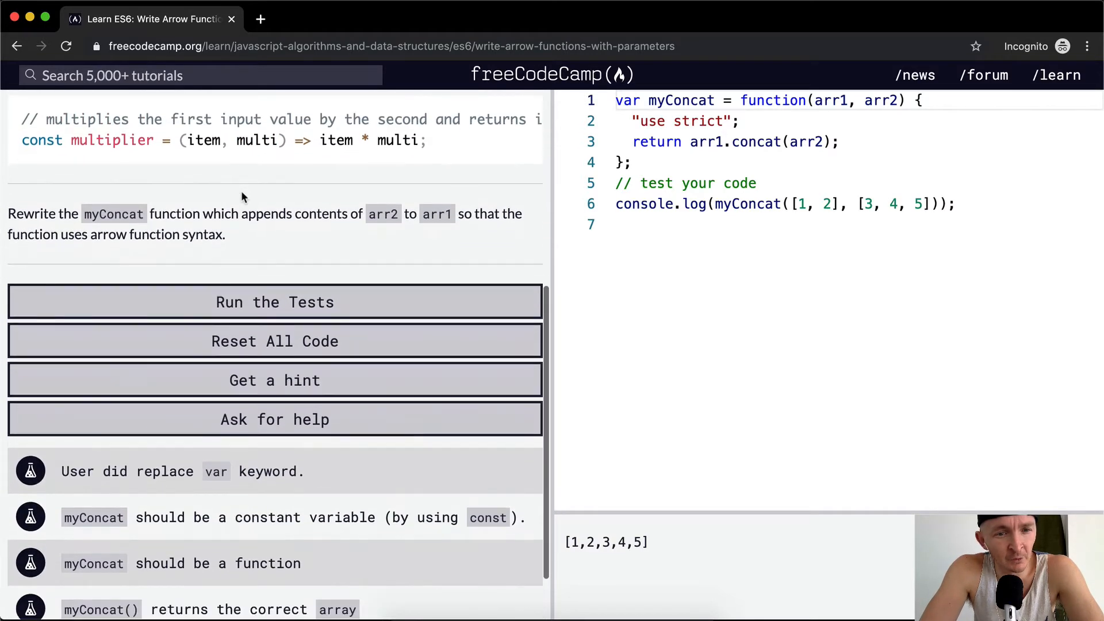
pyautogui.moveTo(303, 235)
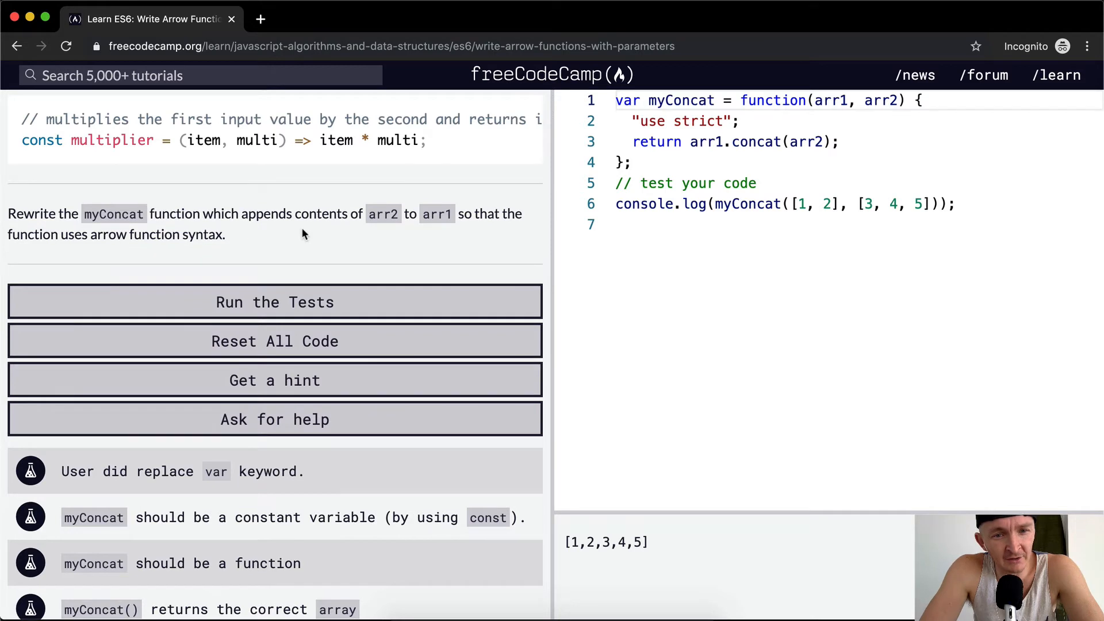
pyautogui.moveTo(408, 238)
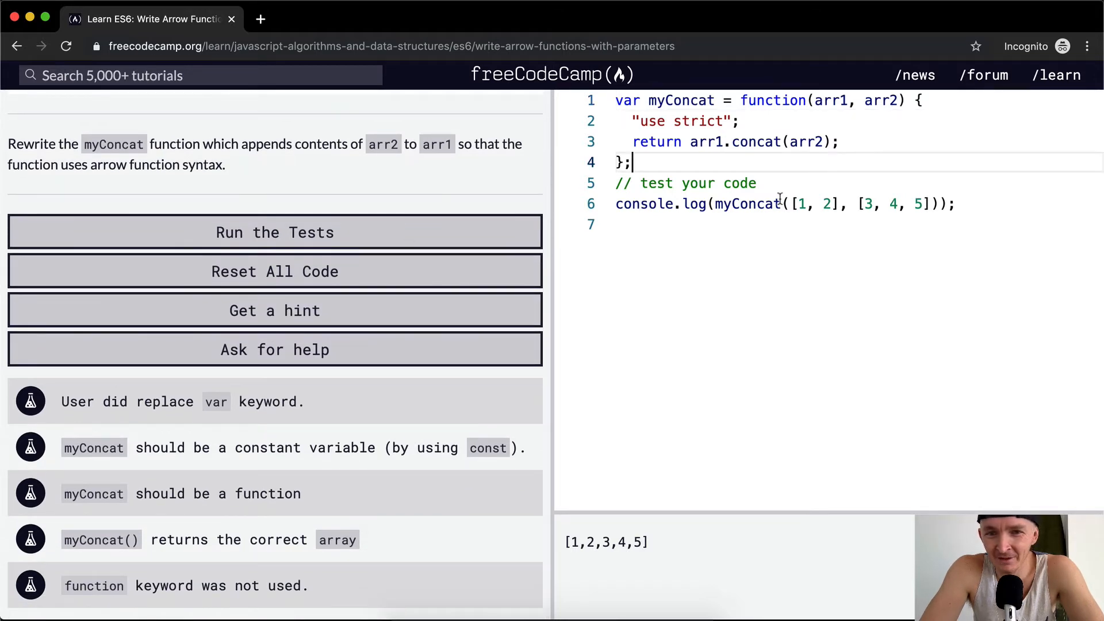
pyautogui.moveTo(745, 204)
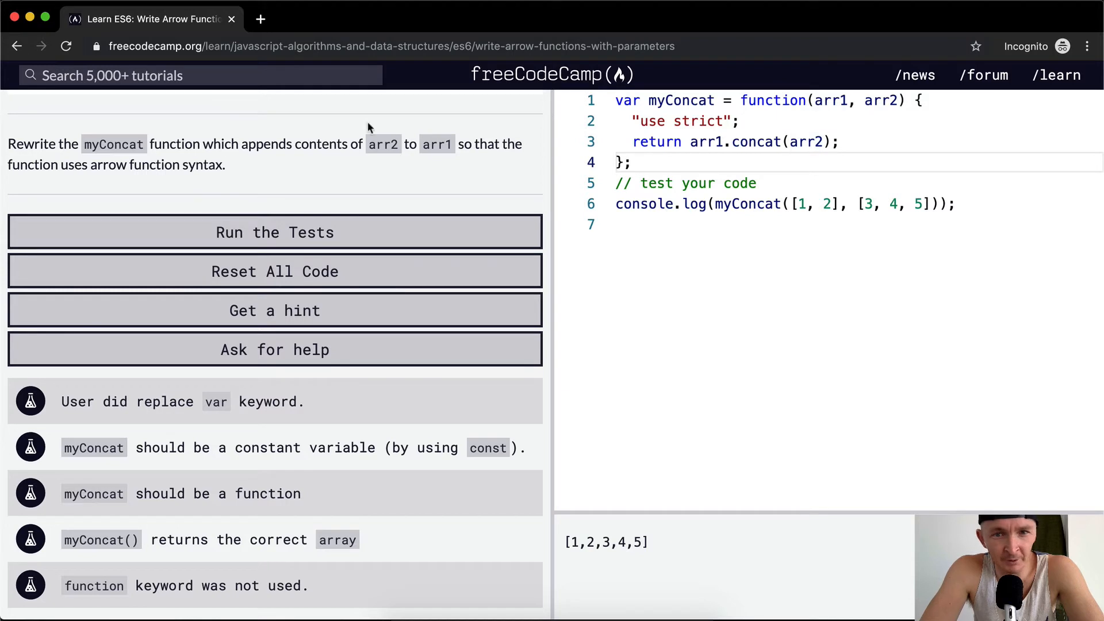
pyautogui.doubleClick(679, 100)
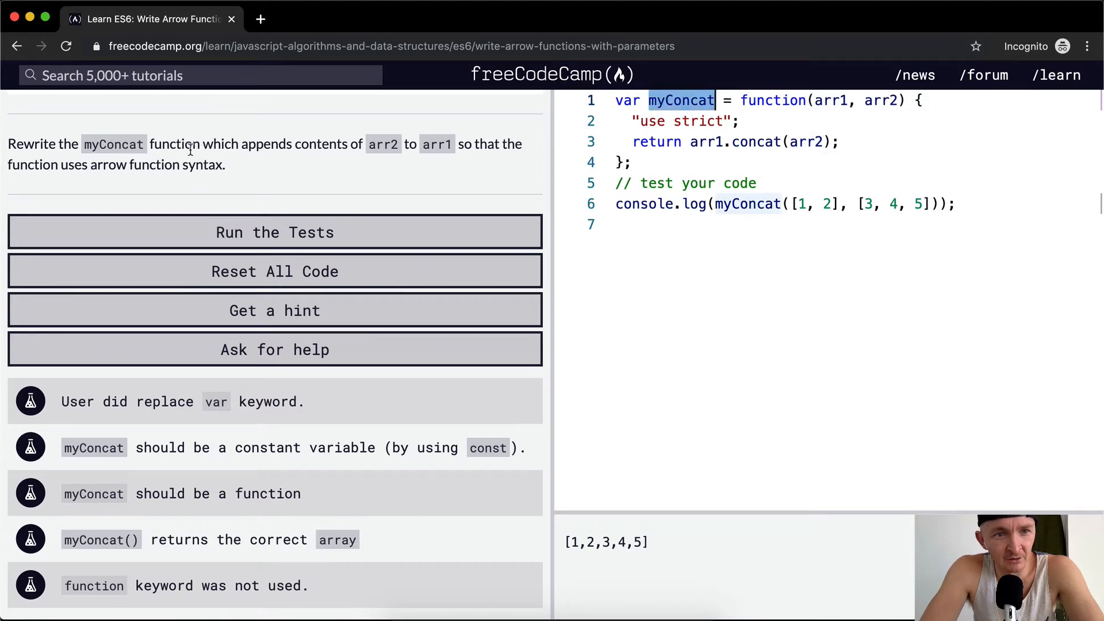
pyautogui.moveTo(889, 107)
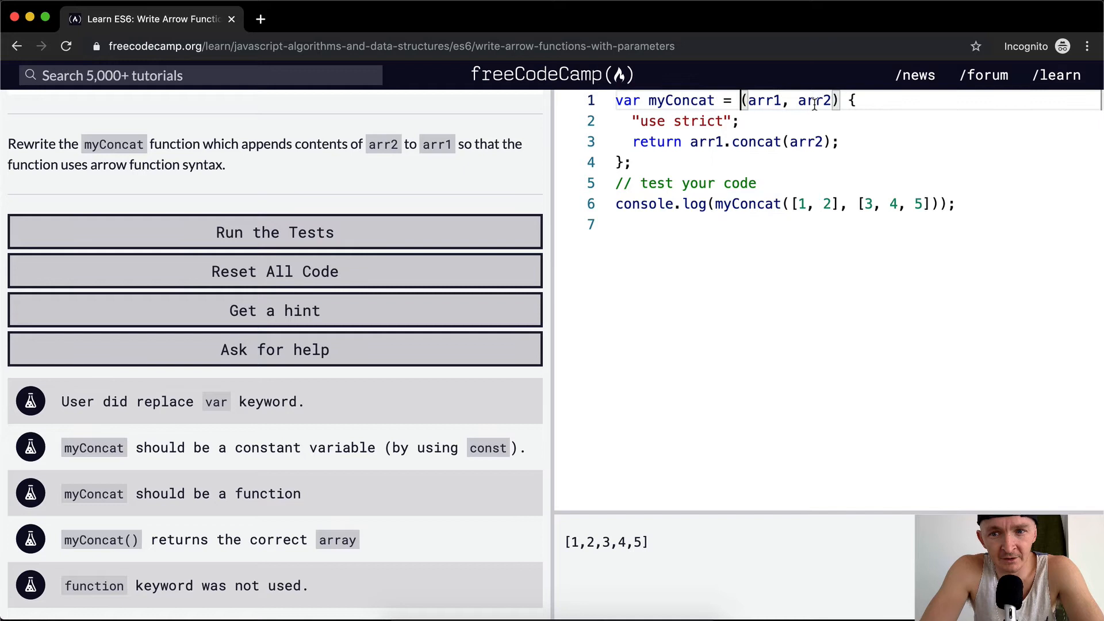
# - Replace the function body with (arr1, arr2) => arr1.concat(arr2) on one line
pyautogui.write('=> arr1.concat(arr2);')
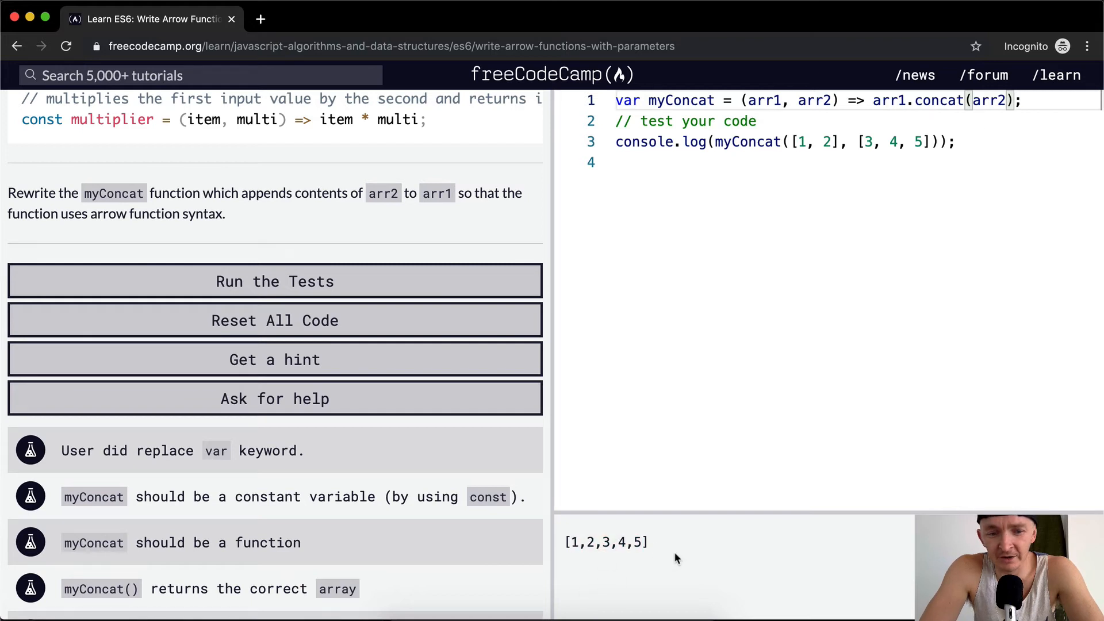
pyautogui.moveTo(133, 486)
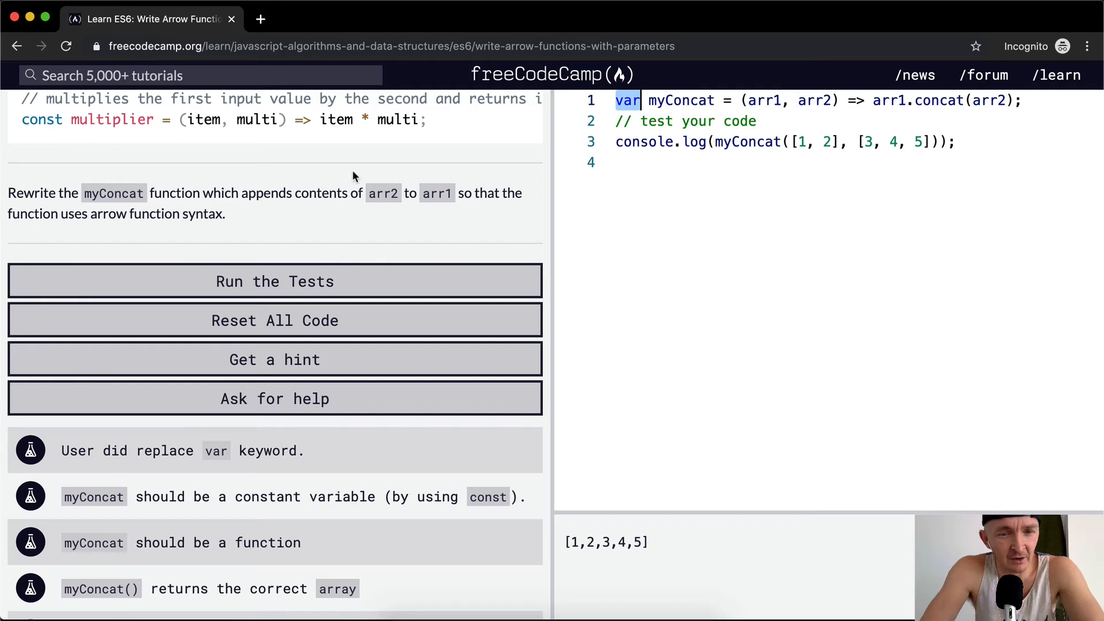
# - Change the myConcat declaration keyword from var to const
pyautogui.write('const')
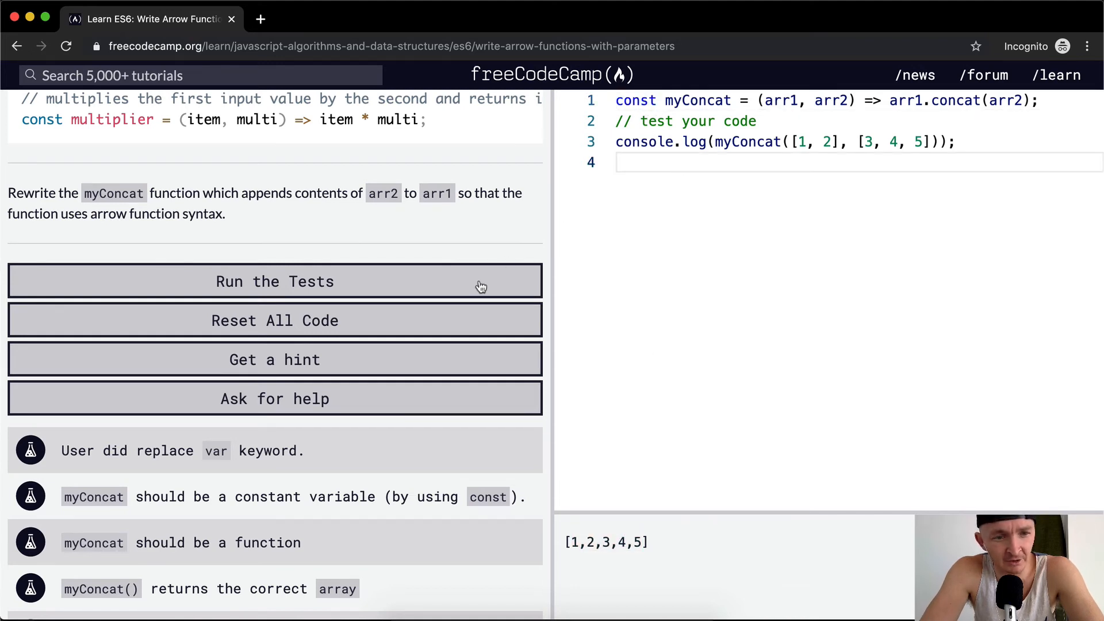
pyautogui.moveTo(125, 559)
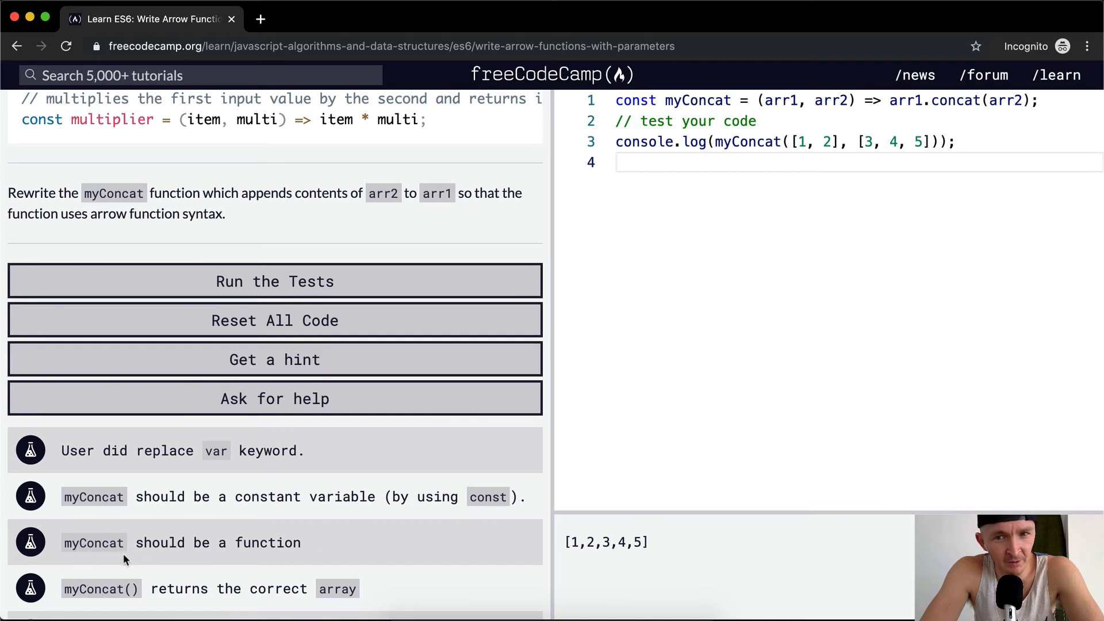
pyautogui.doubleClick(693, 100)
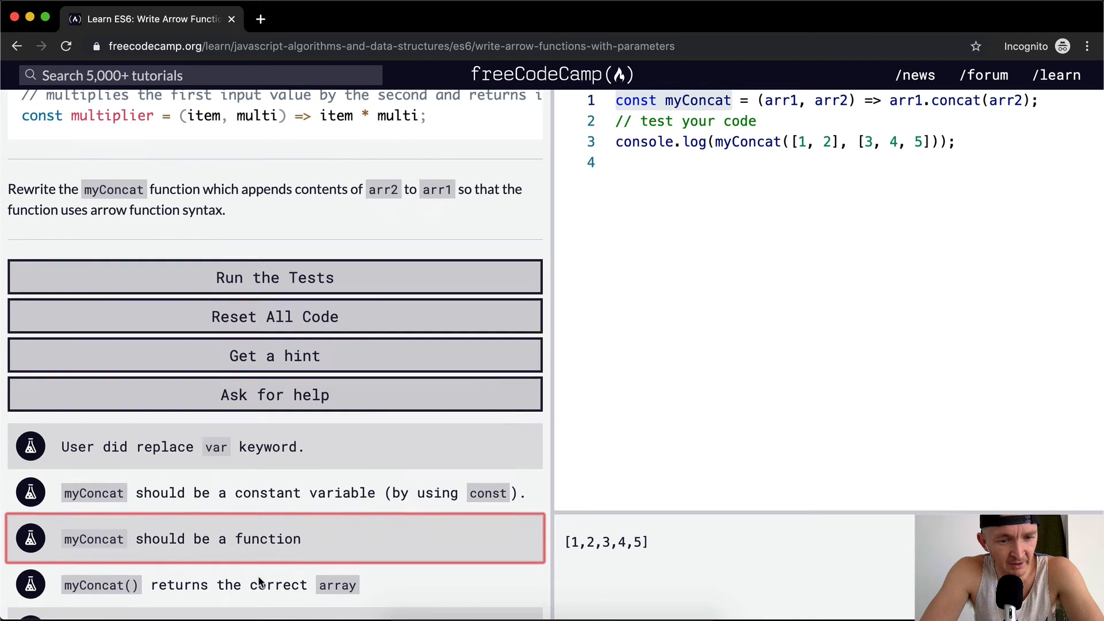
pyautogui.scroll(-3)
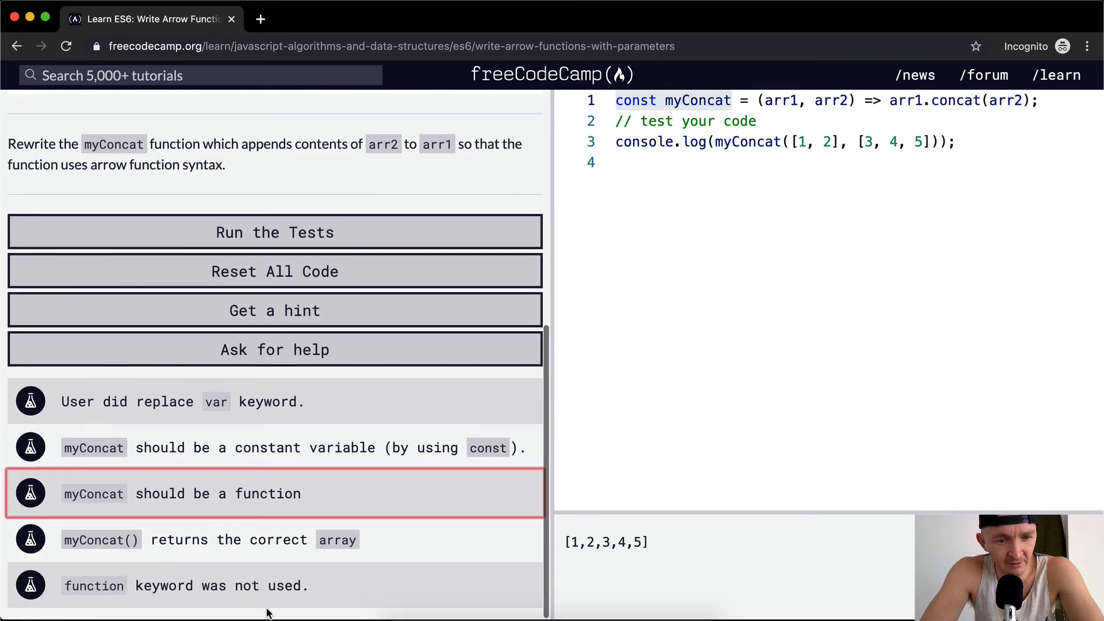
pyautogui.click(715, 142)
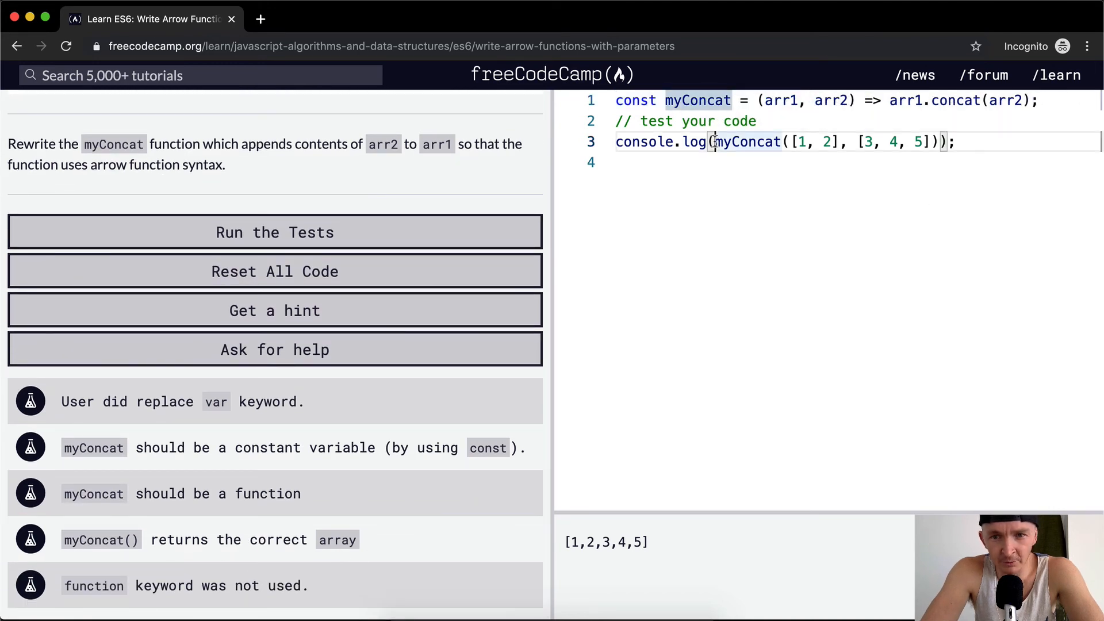
# - Briefly check typeof in console.log, remove it, and run the tests to pass all five
pyautogui.write('type')
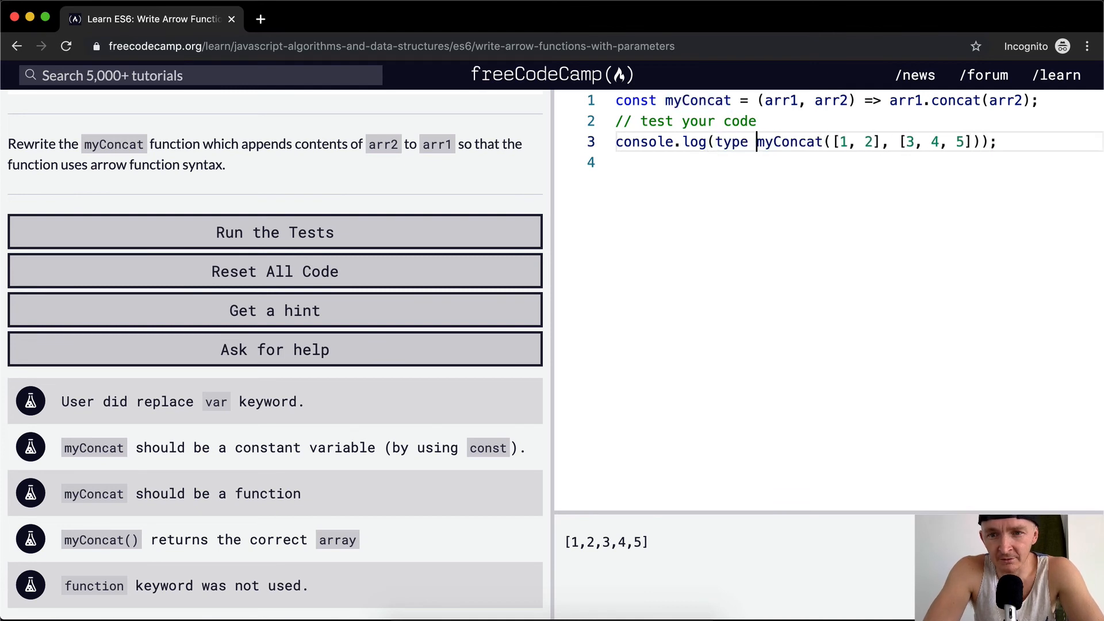
pyautogui.write('of')
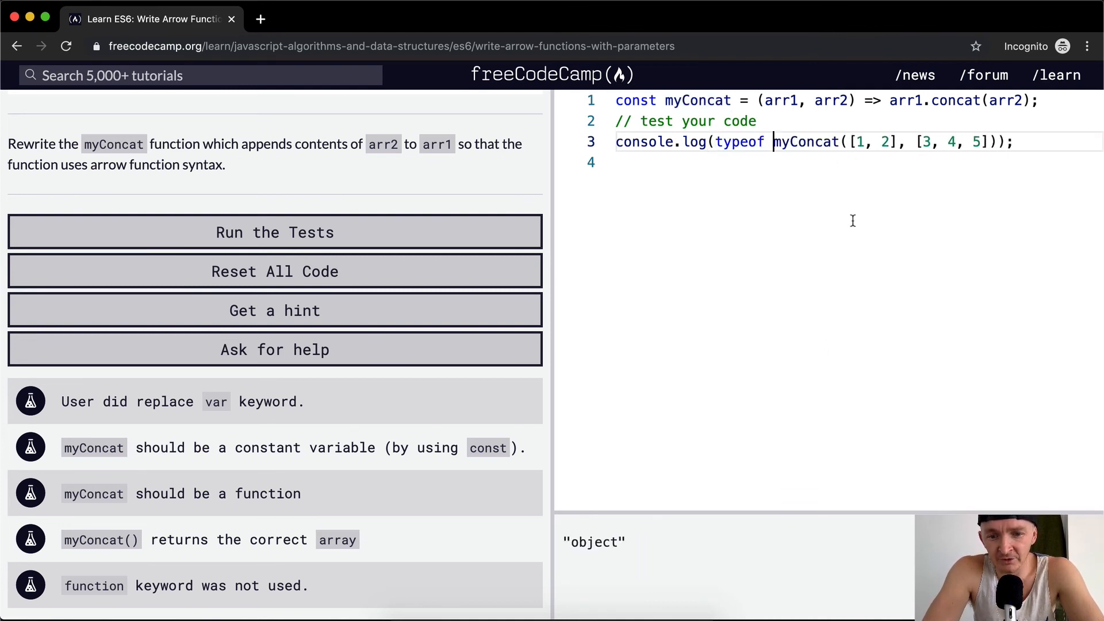
pyautogui.moveTo(602, 545)
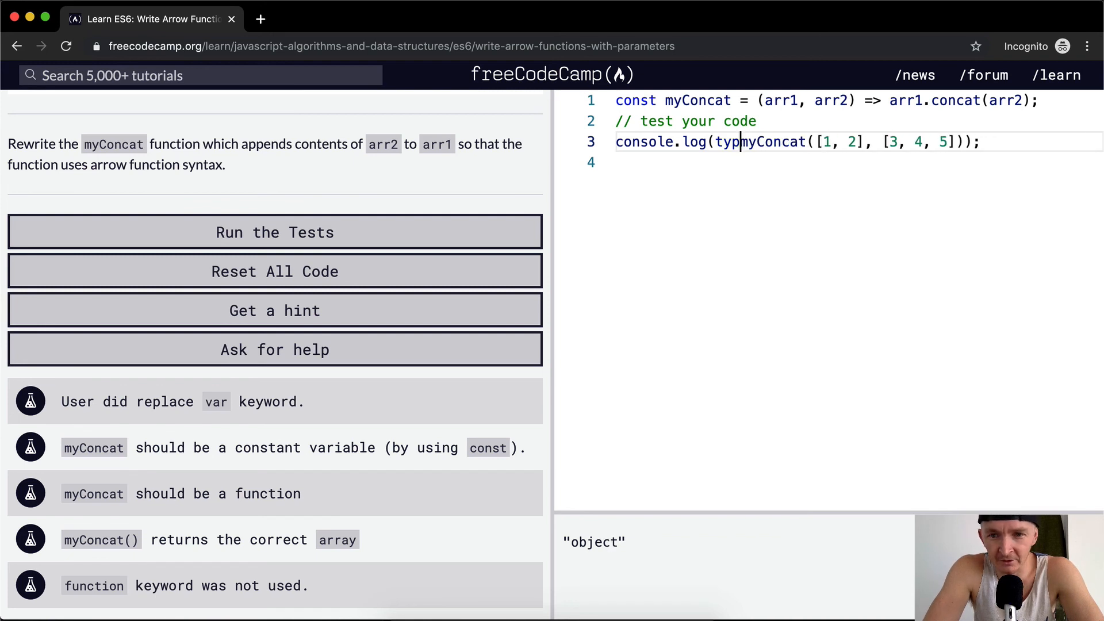
pyautogui.press('Backspace')
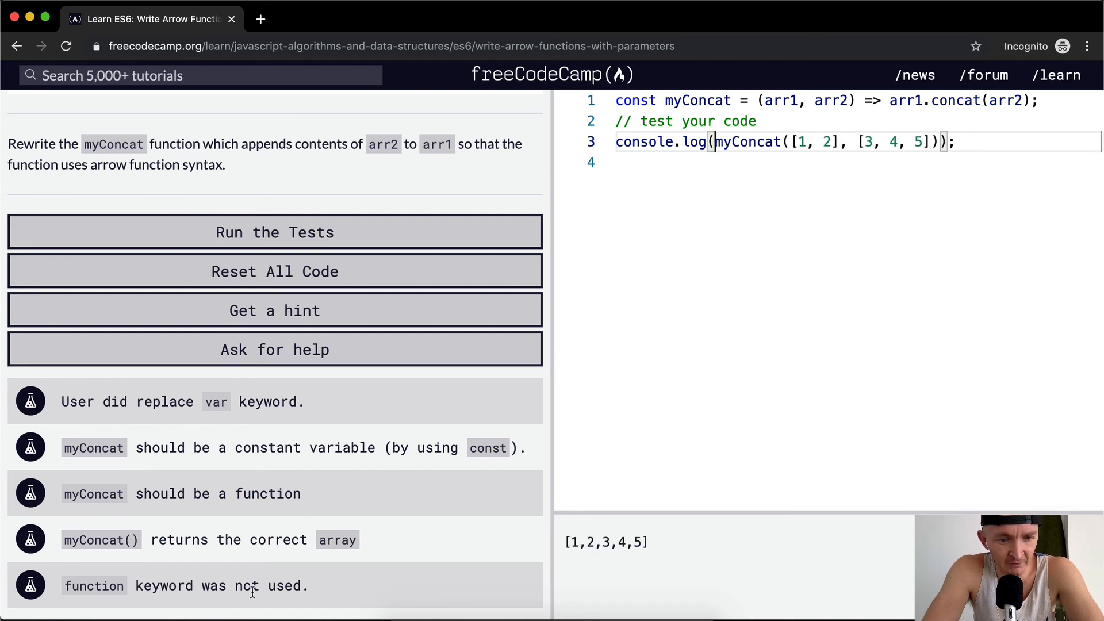
pyautogui.moveTo(381, 232)
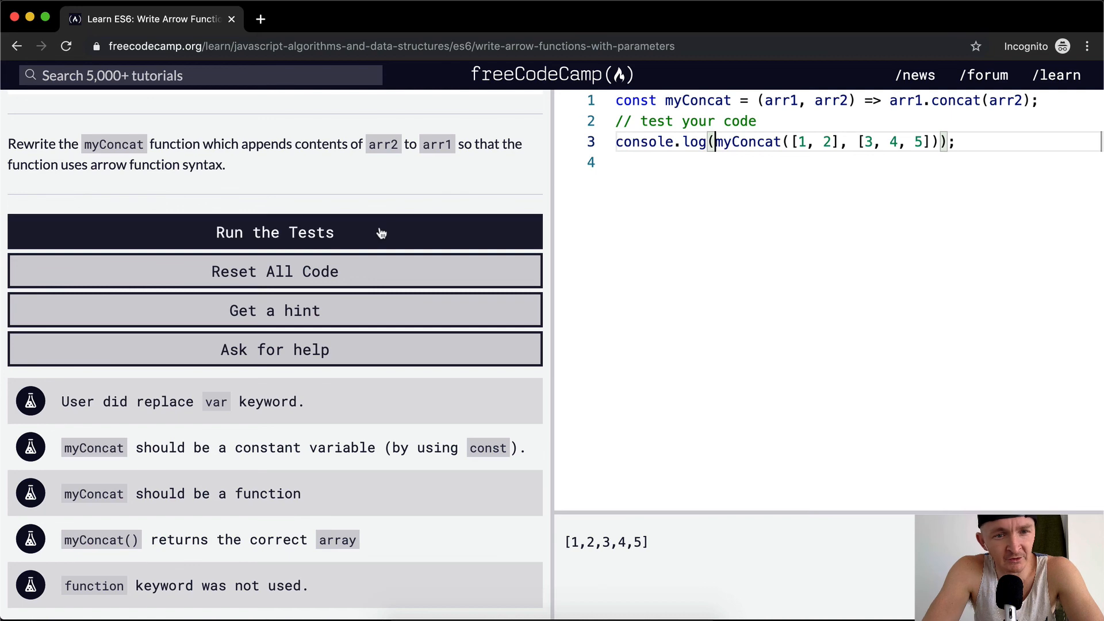
pyautogui.click(275, 232)
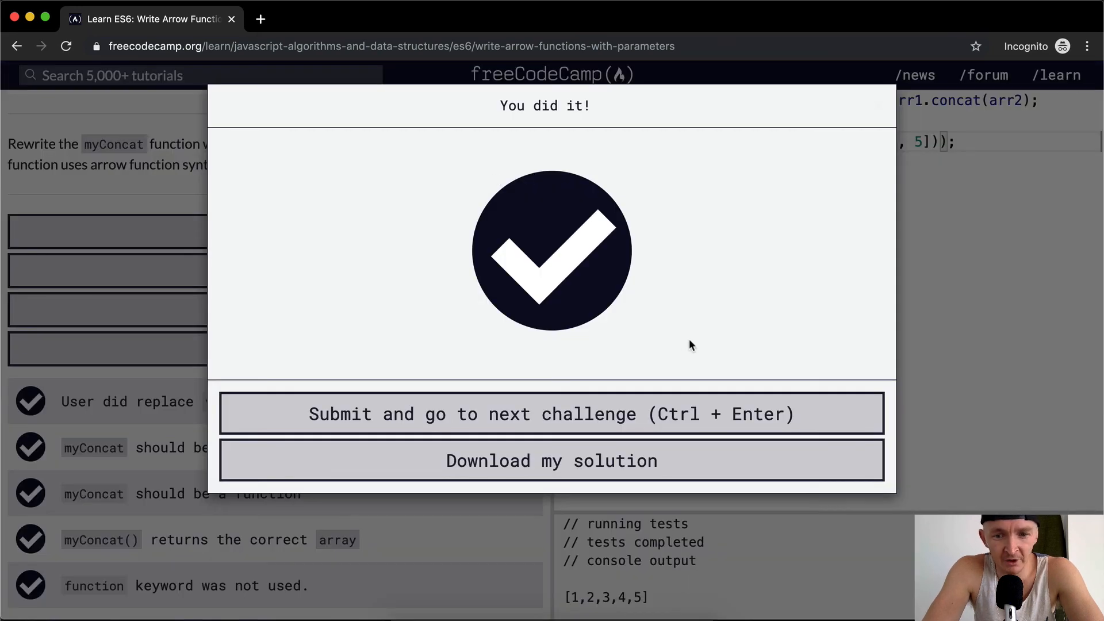
pyautogui.moveTo(721, 382)
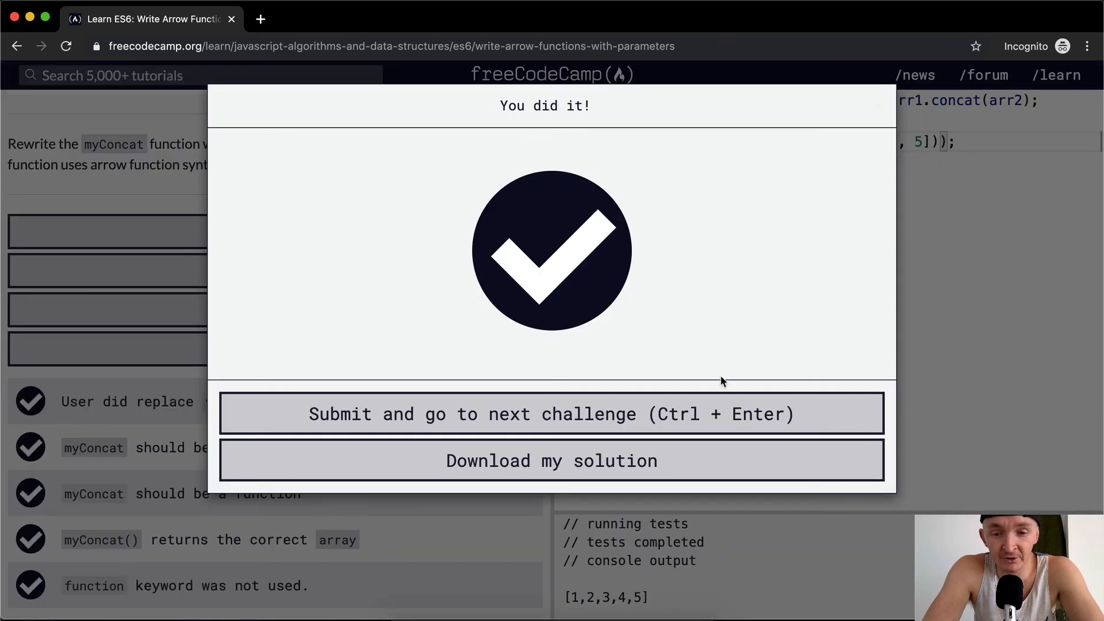